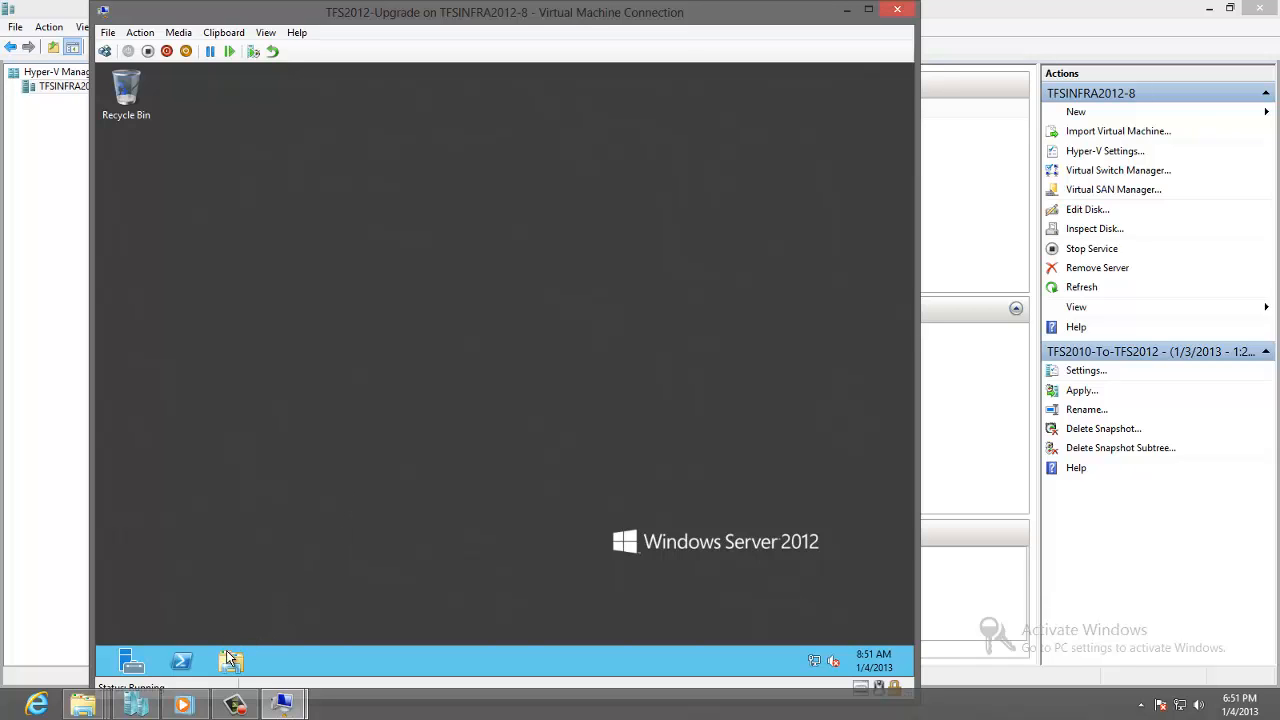
From Server Manager's Tools, launch Computer Management and show the local Groups list.
left_click(132, 660)
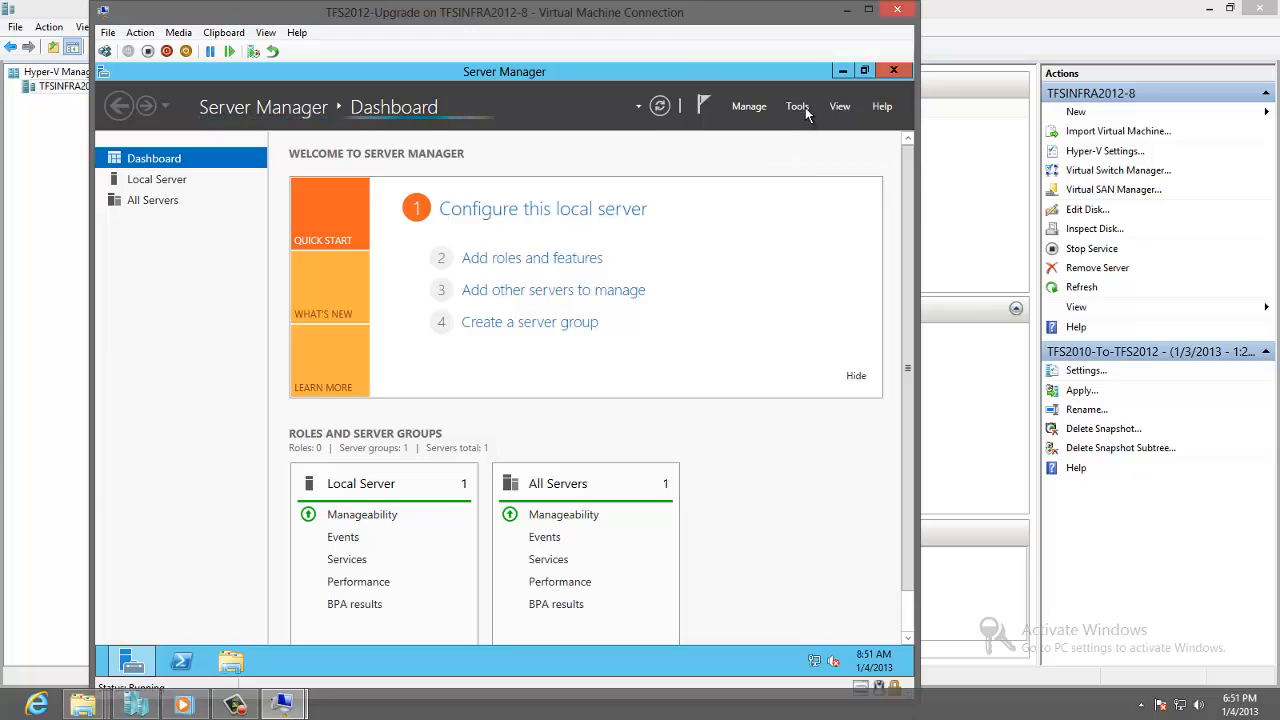
left_click(796, 106)
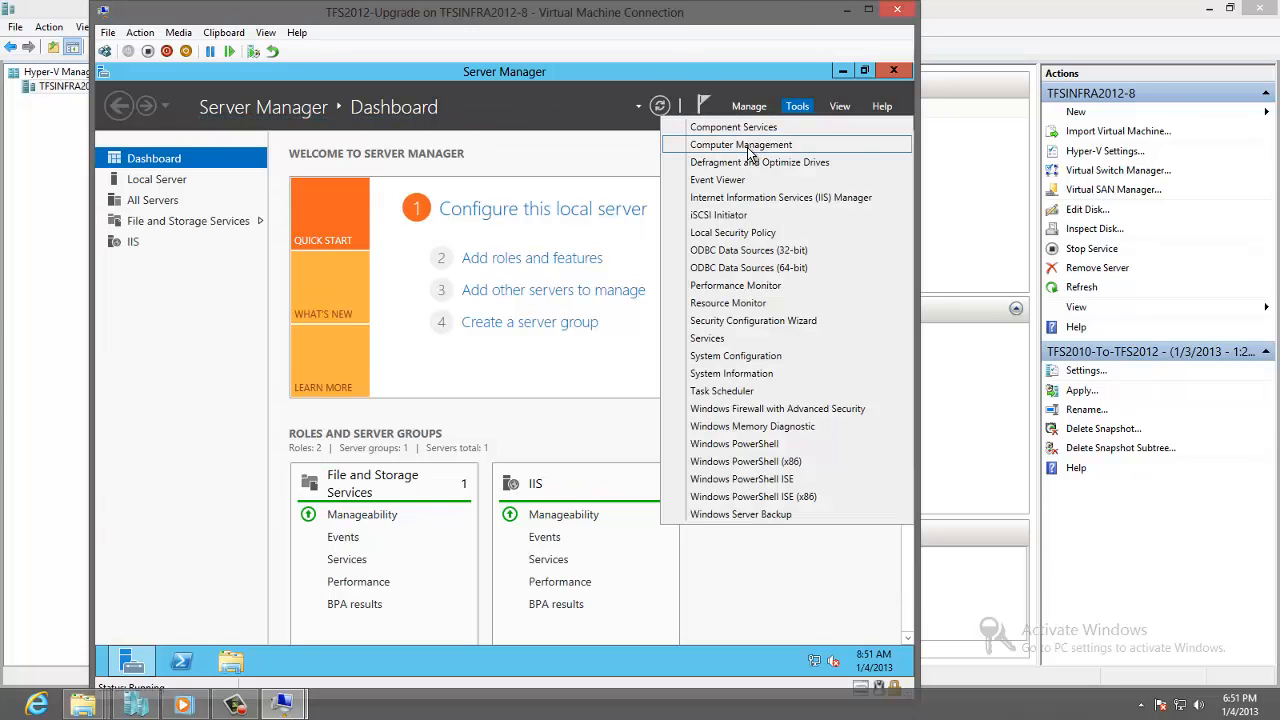
left_click(740, 144)
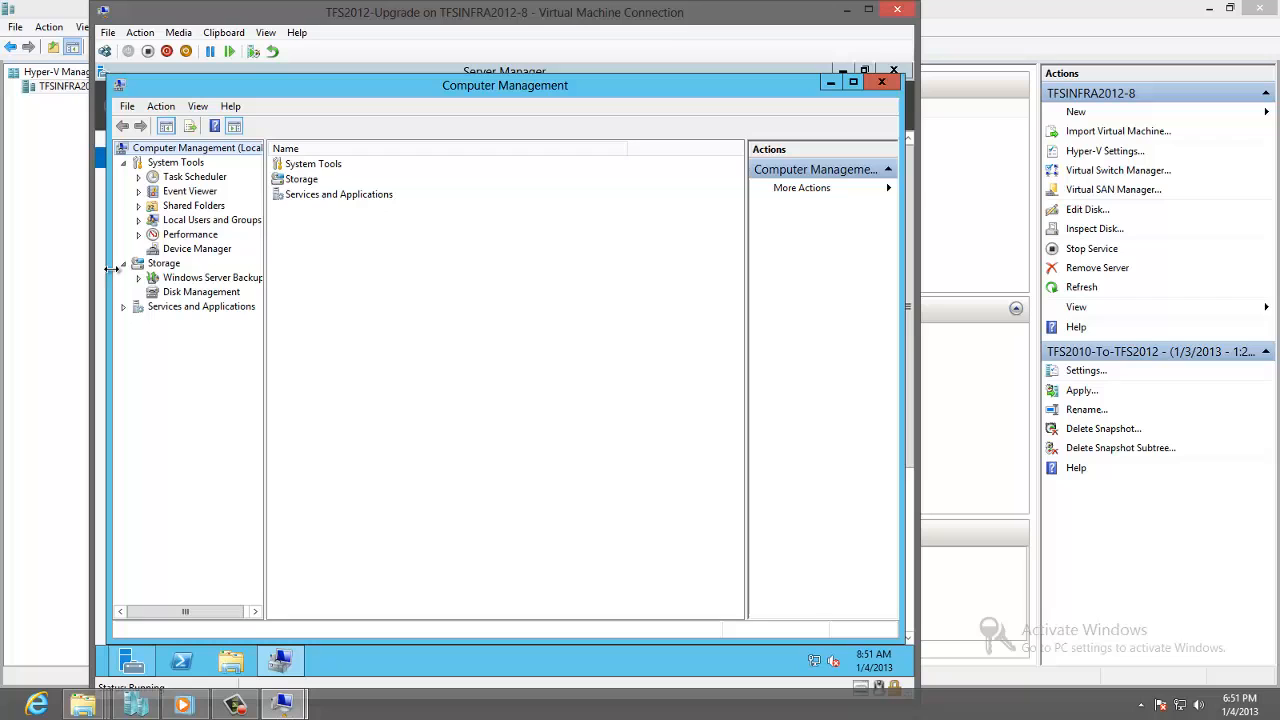
left_click(212, 218)
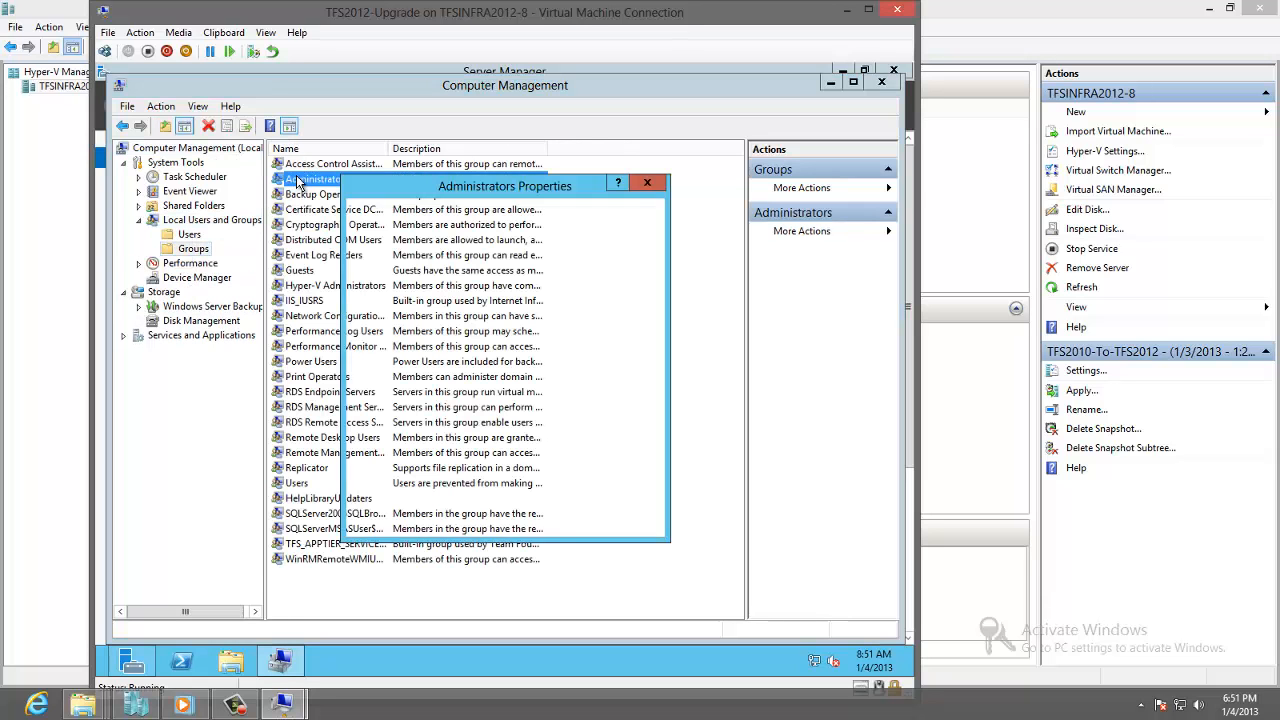
Add the DC08\TFSBuild domain account as a member of the local Administrators group.
left_click(390, 488)
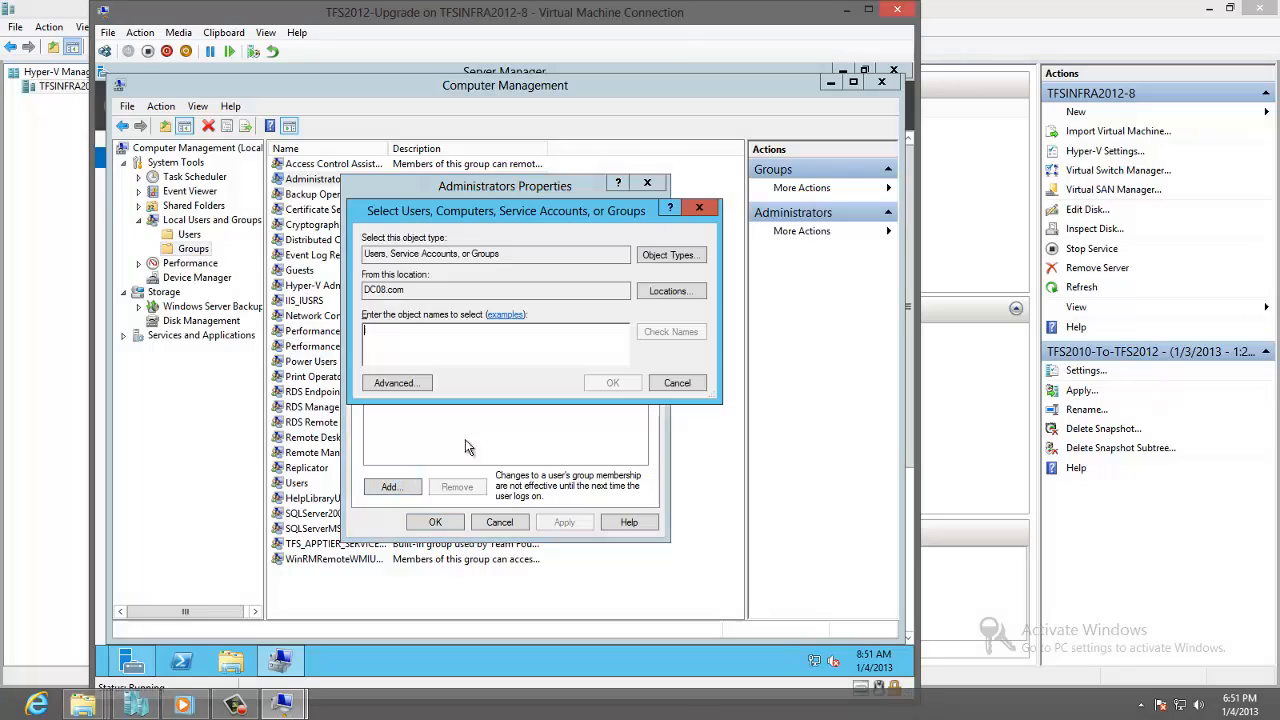
type("Tf")
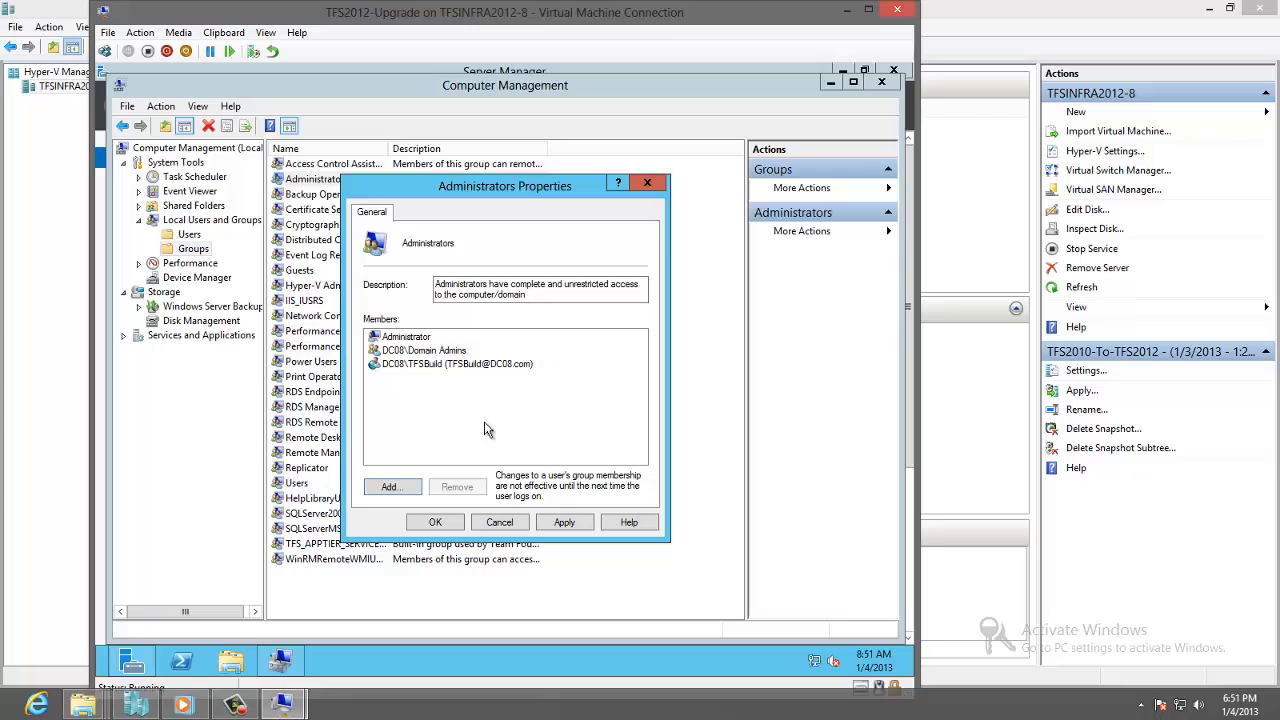
left_click(500, 520)
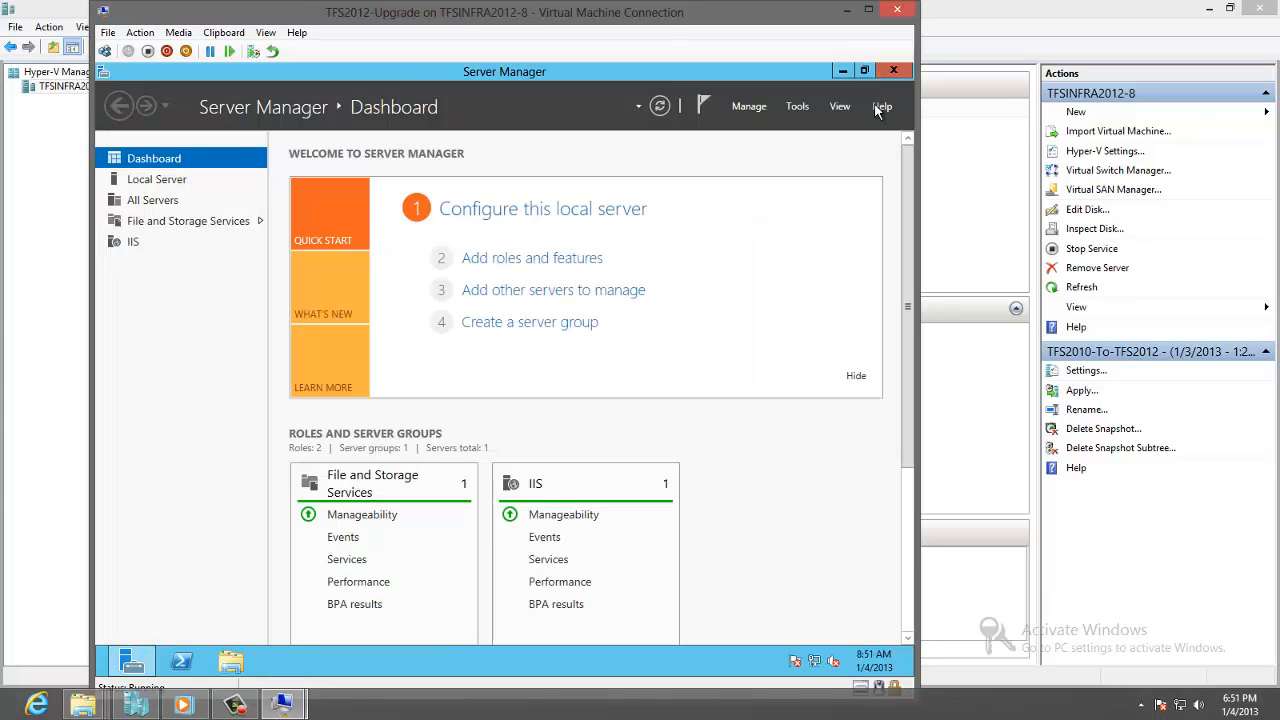
Launch the TFS Administration Console (accepting UAC) and start Configure Installed Features from Build Configuration.
left_click(892, 68)
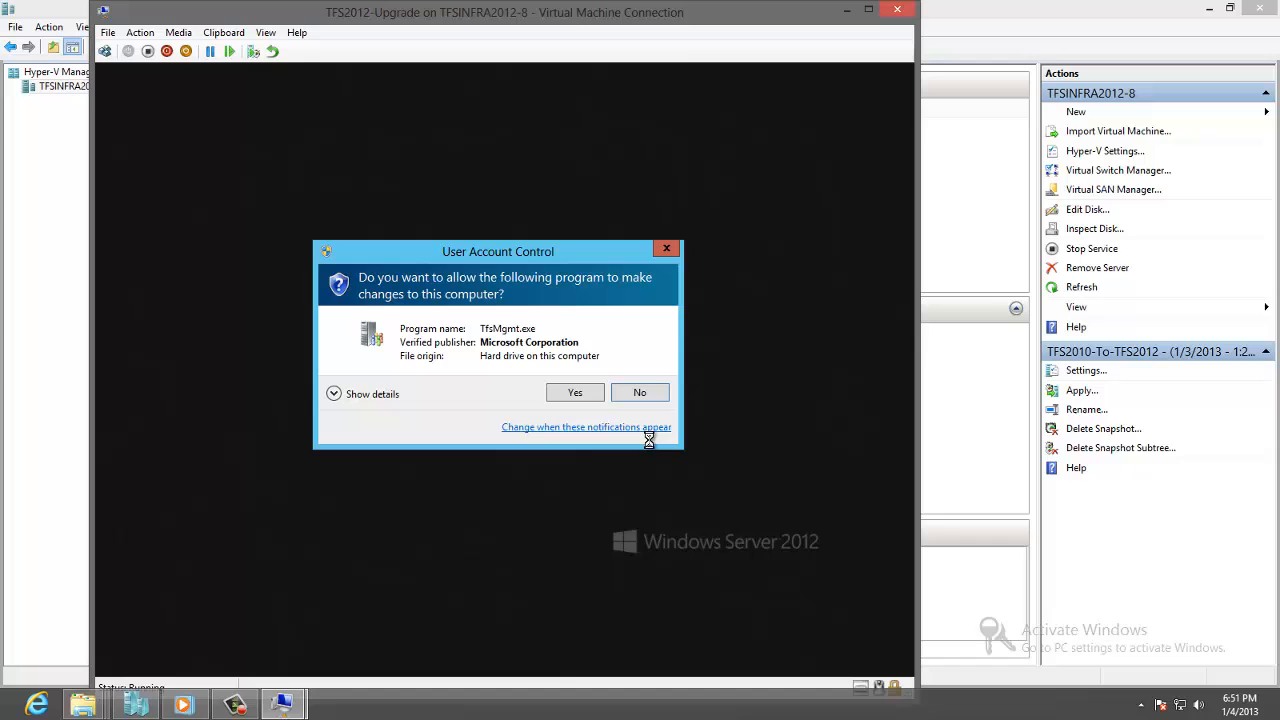
left_click(574, 390)
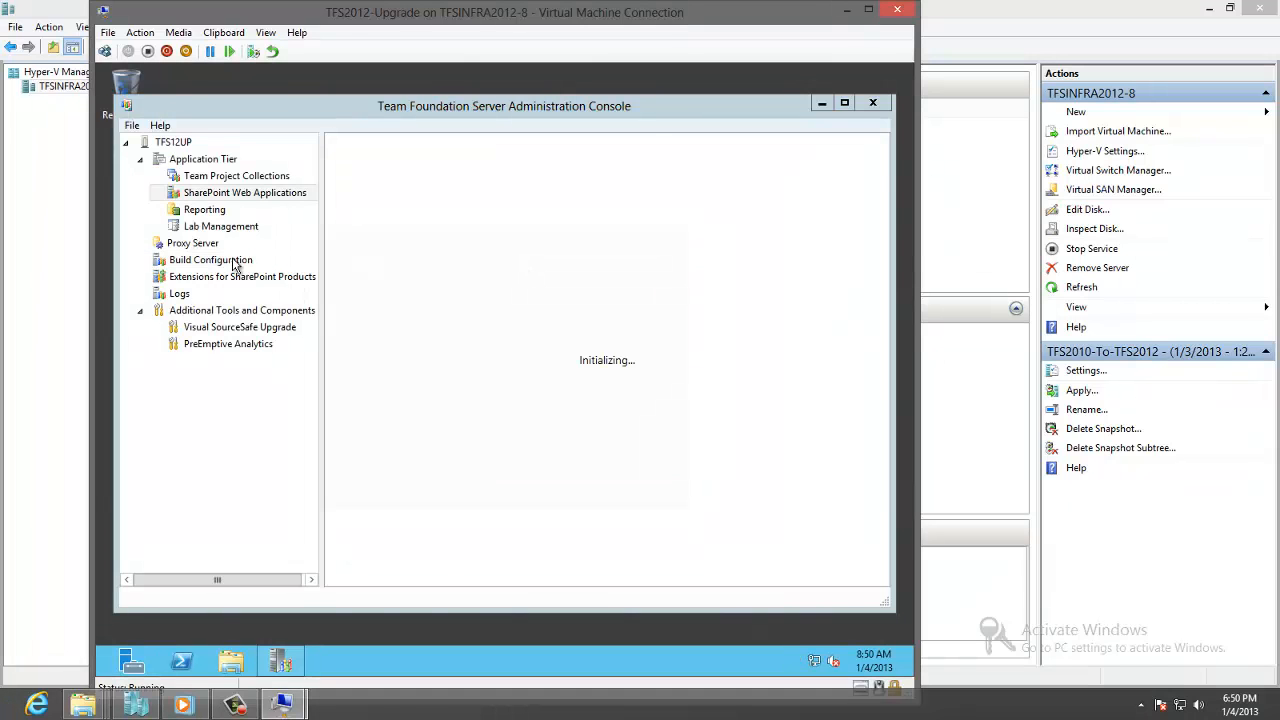
left_click(210, 260)
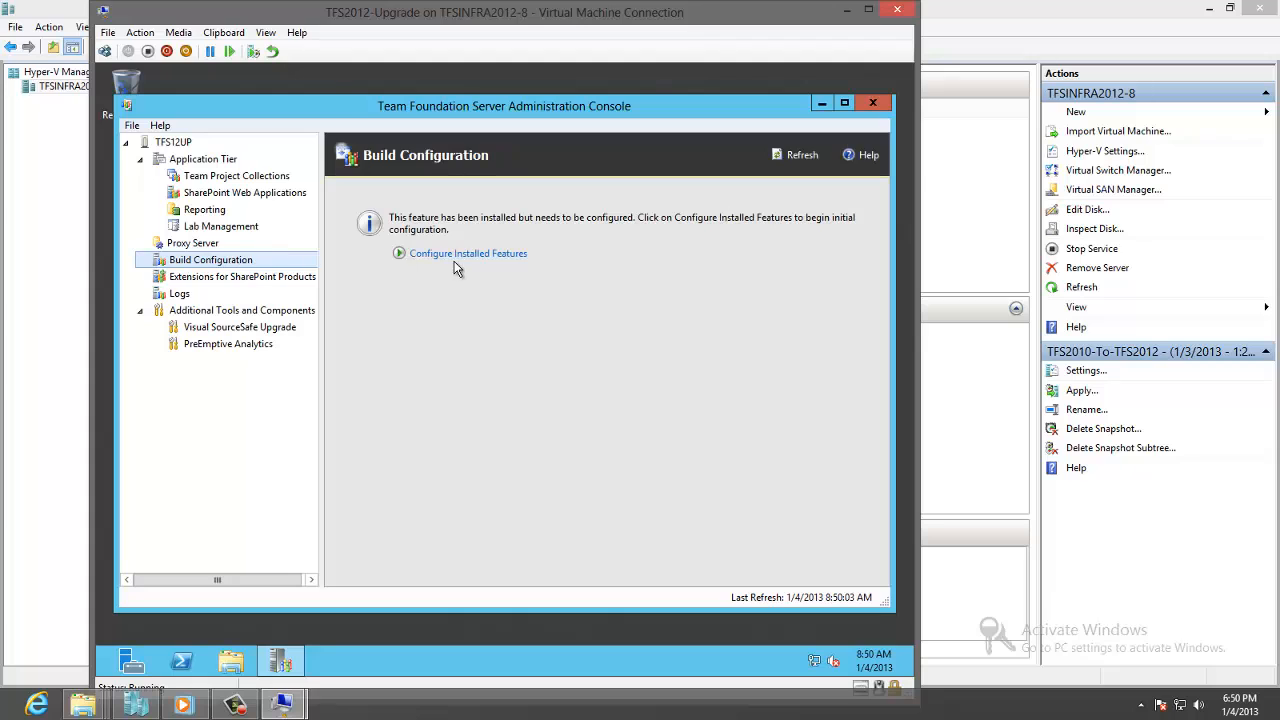
left_click(468, 252)
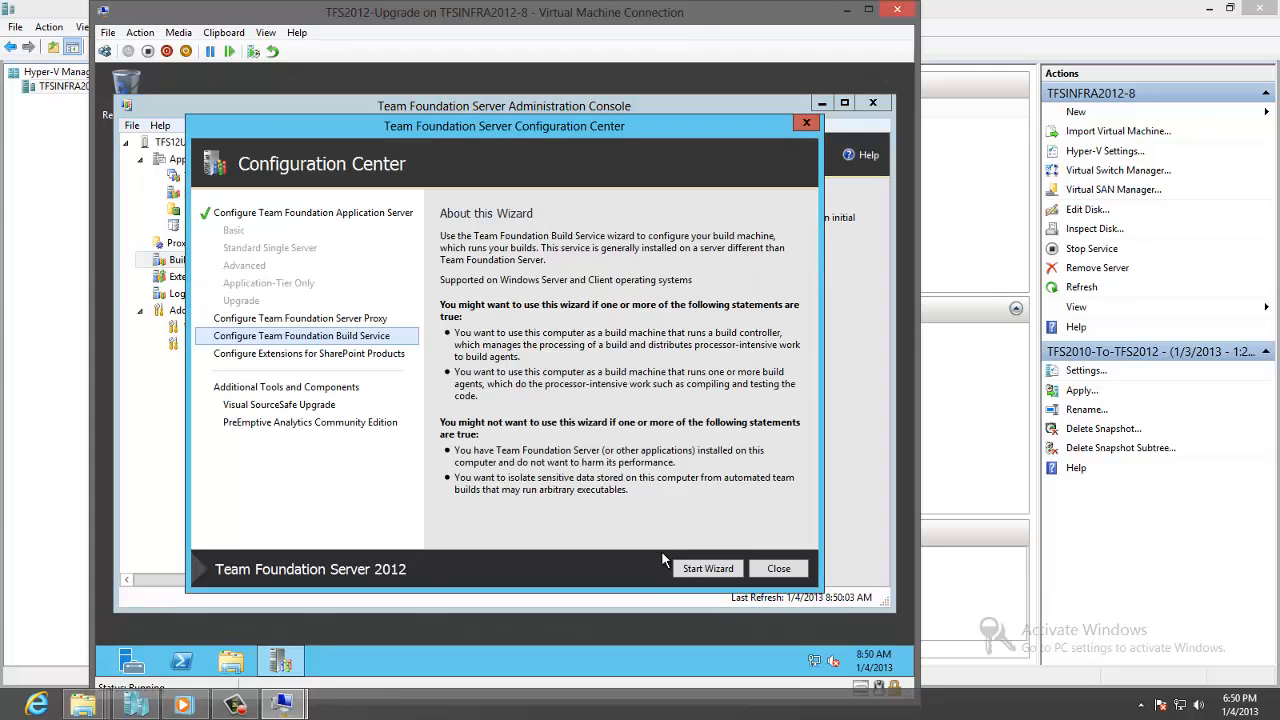
Run the Build Service wizard on the default collection, choosing to replace the existing TFS2010 build machine.
left_click(708, 568)
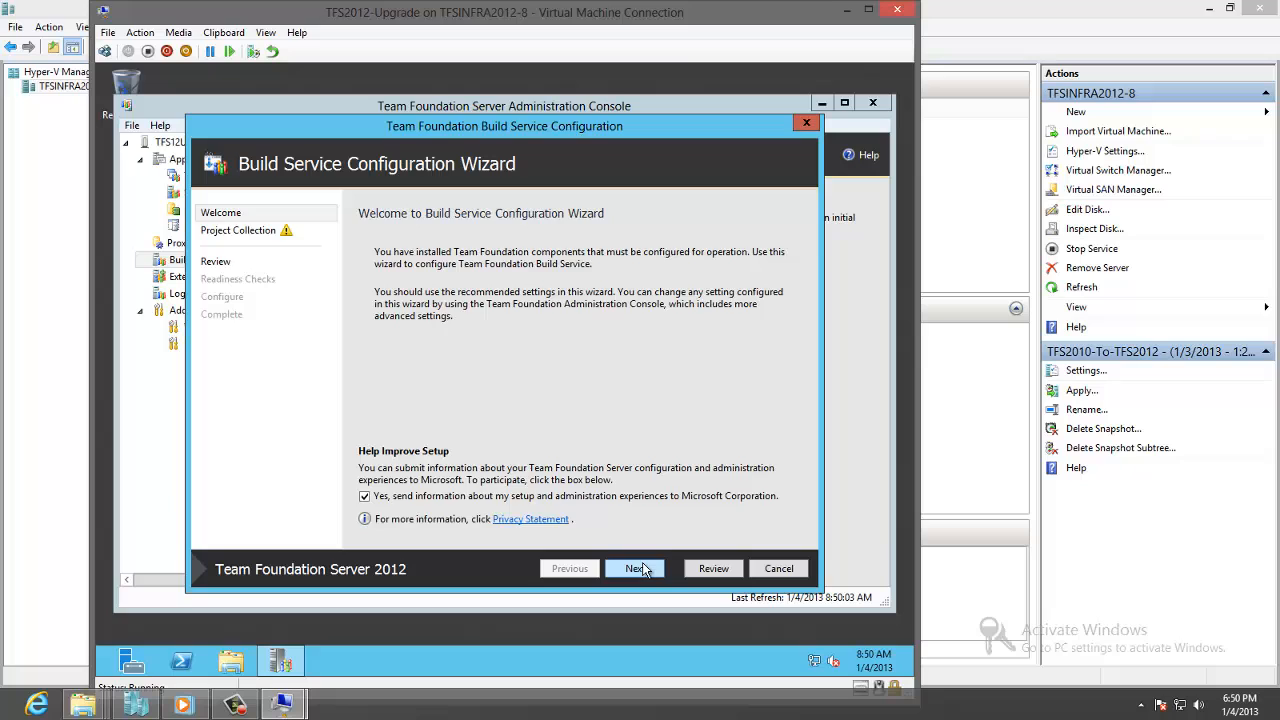
left_click(636, 568)
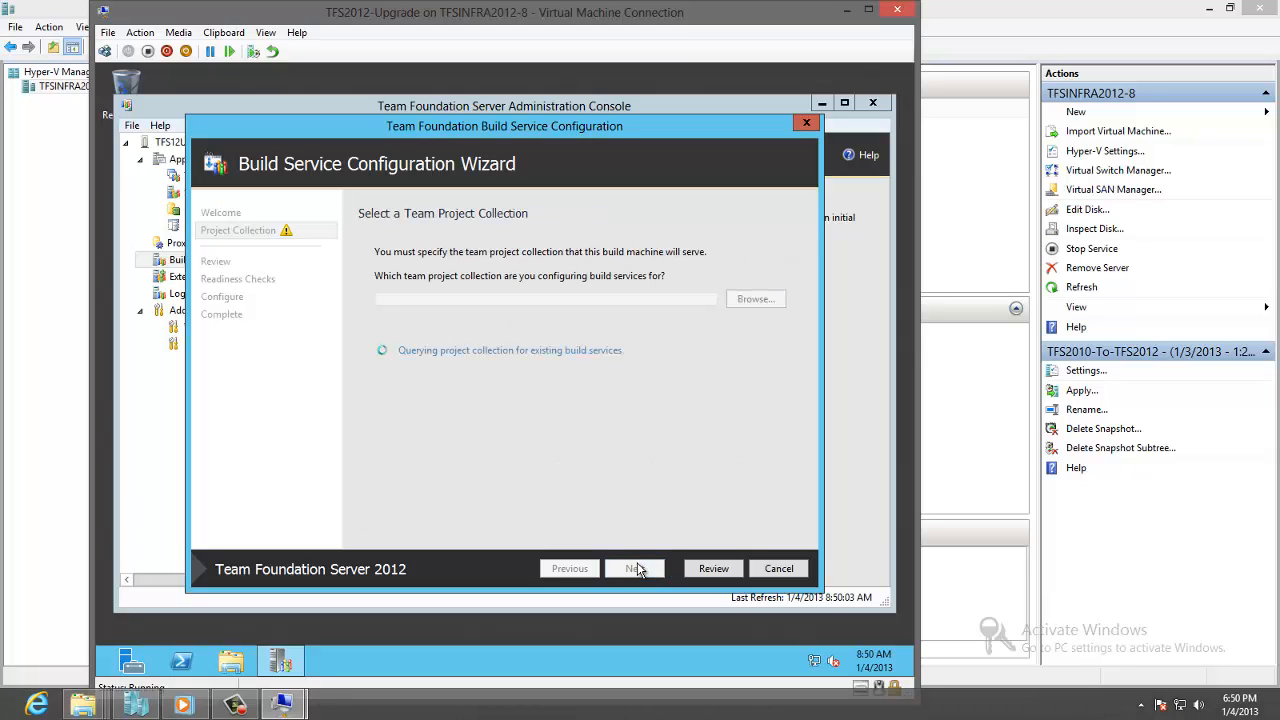
mouse_move(548, 352)
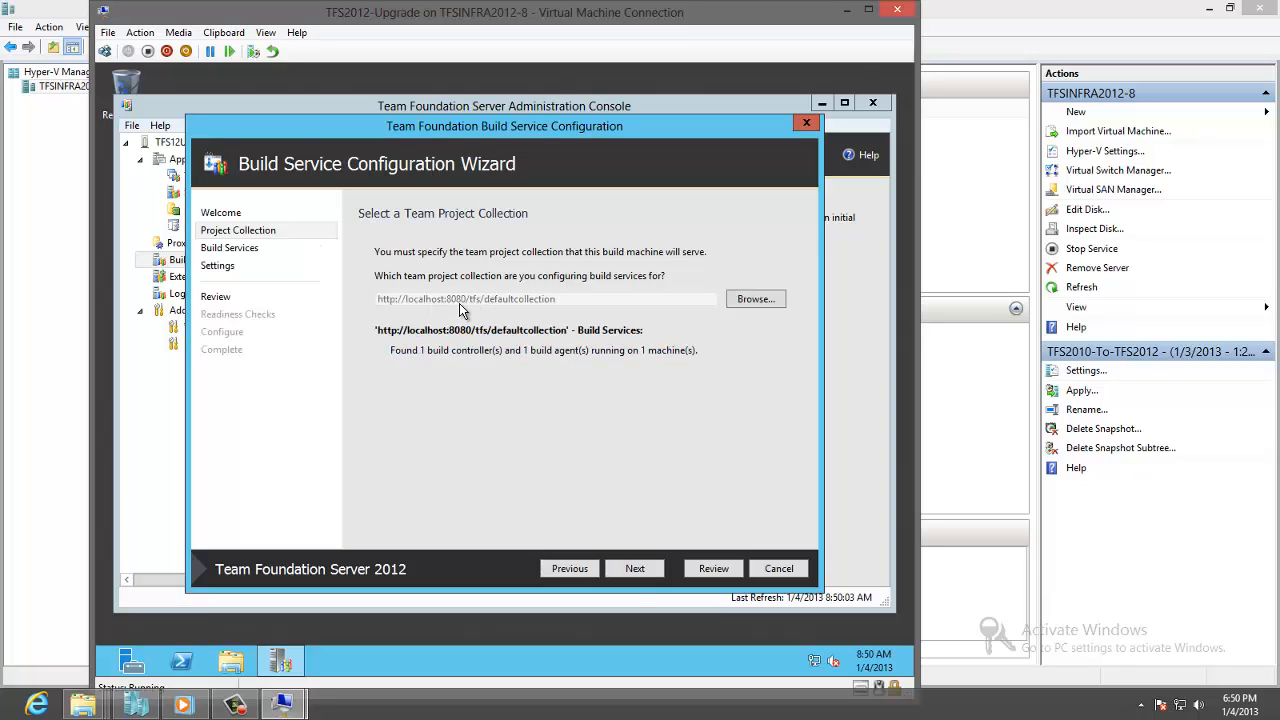
left_click(636, 568)
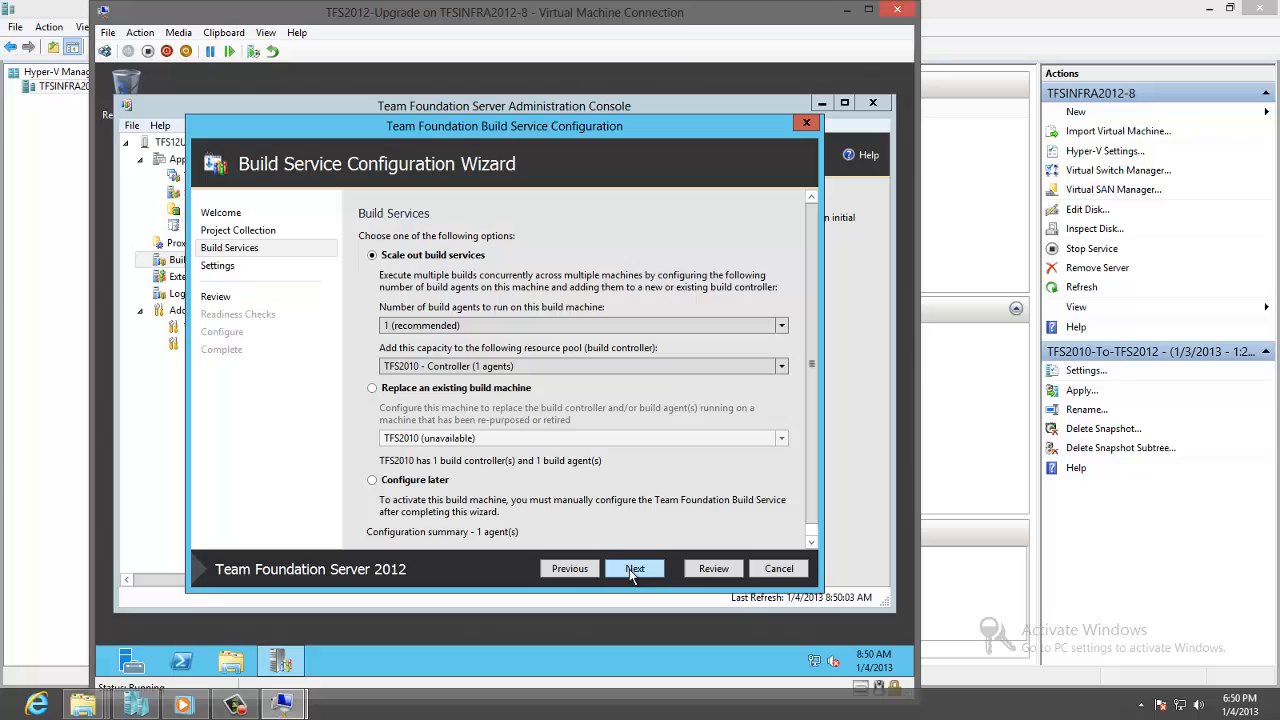
mouse_move(448, 396)
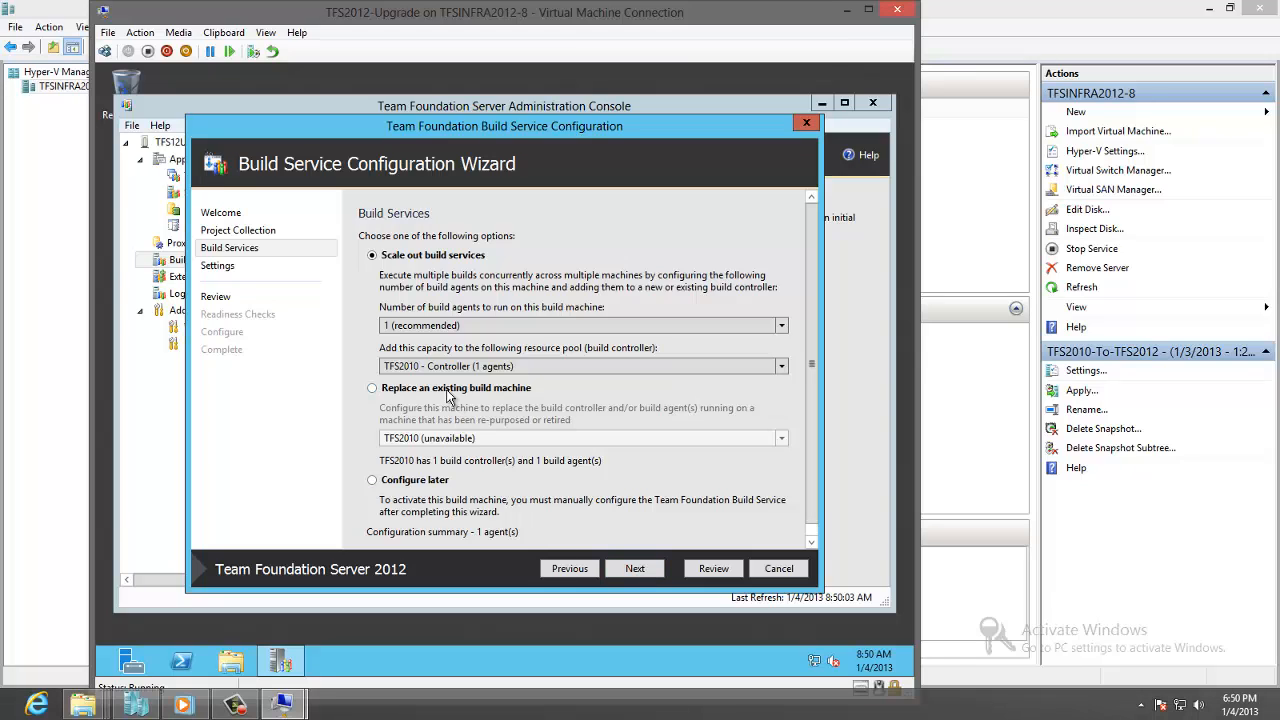
left_click(372, 388)
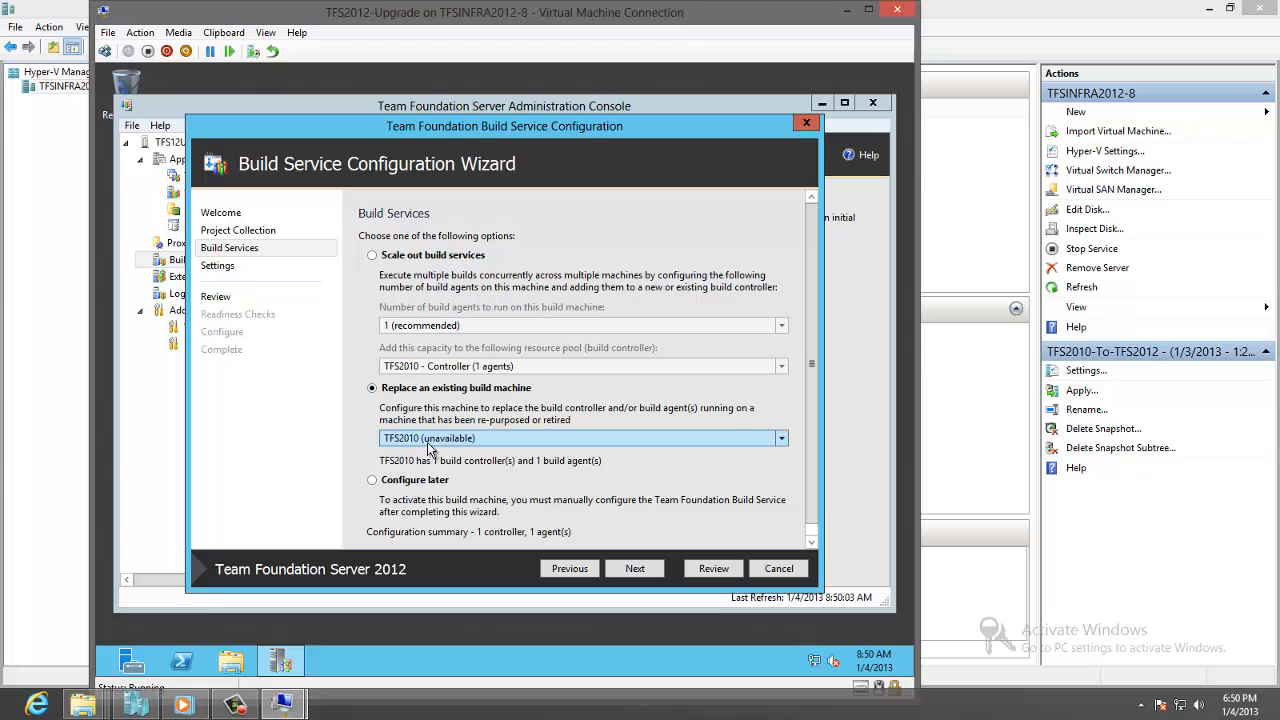
mouse_move(460, 448)
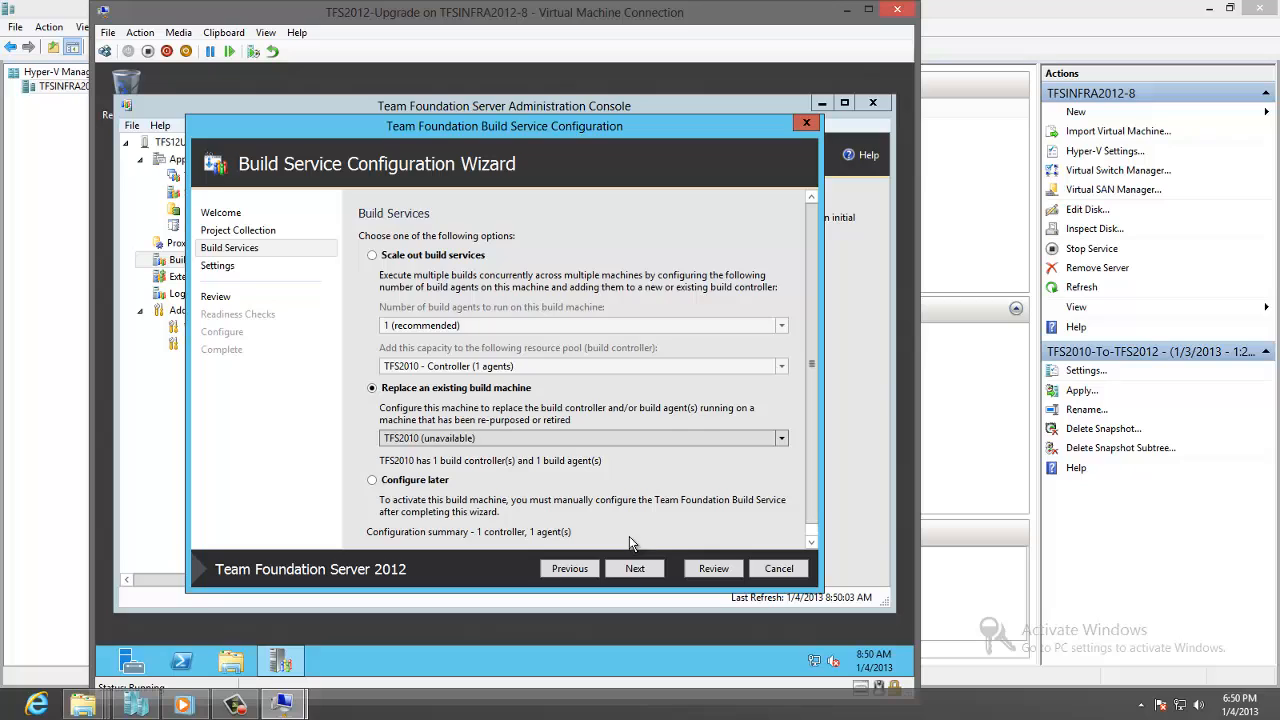
Run the build service as user account dc08\tfsbuild with its password and test the credentials.
left_click(634, 568)
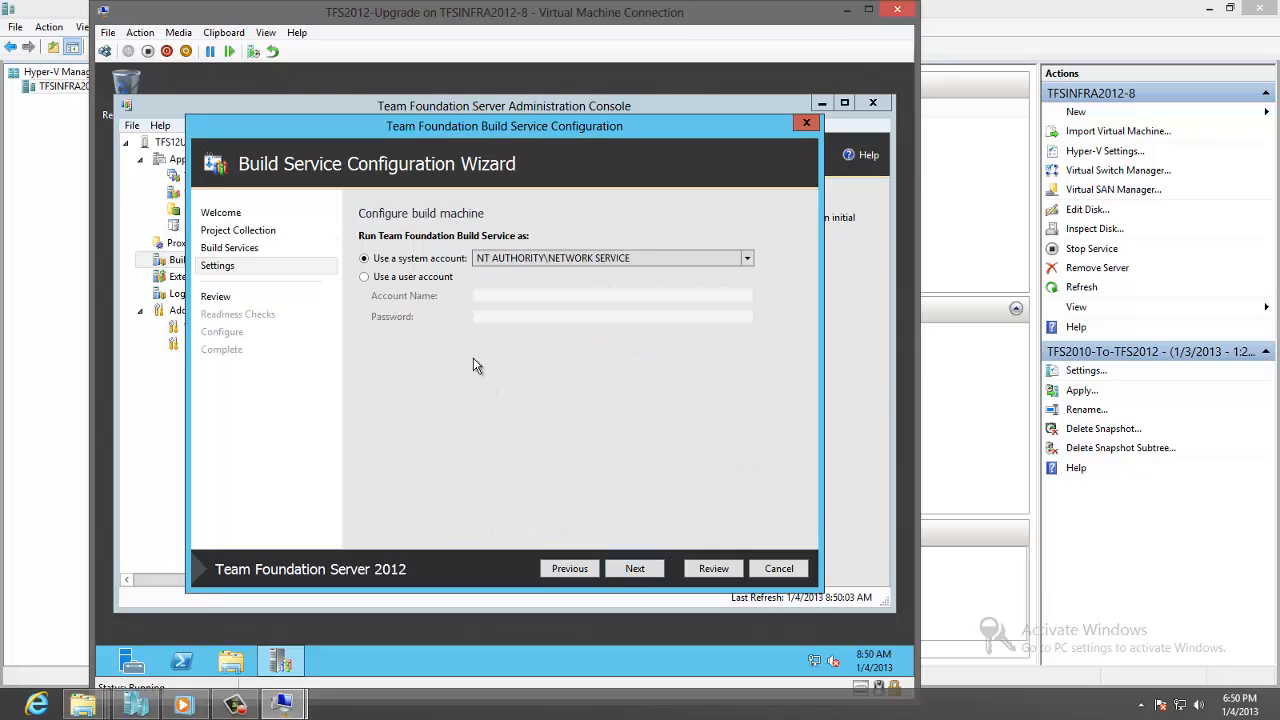
mouse_move(428, 288)
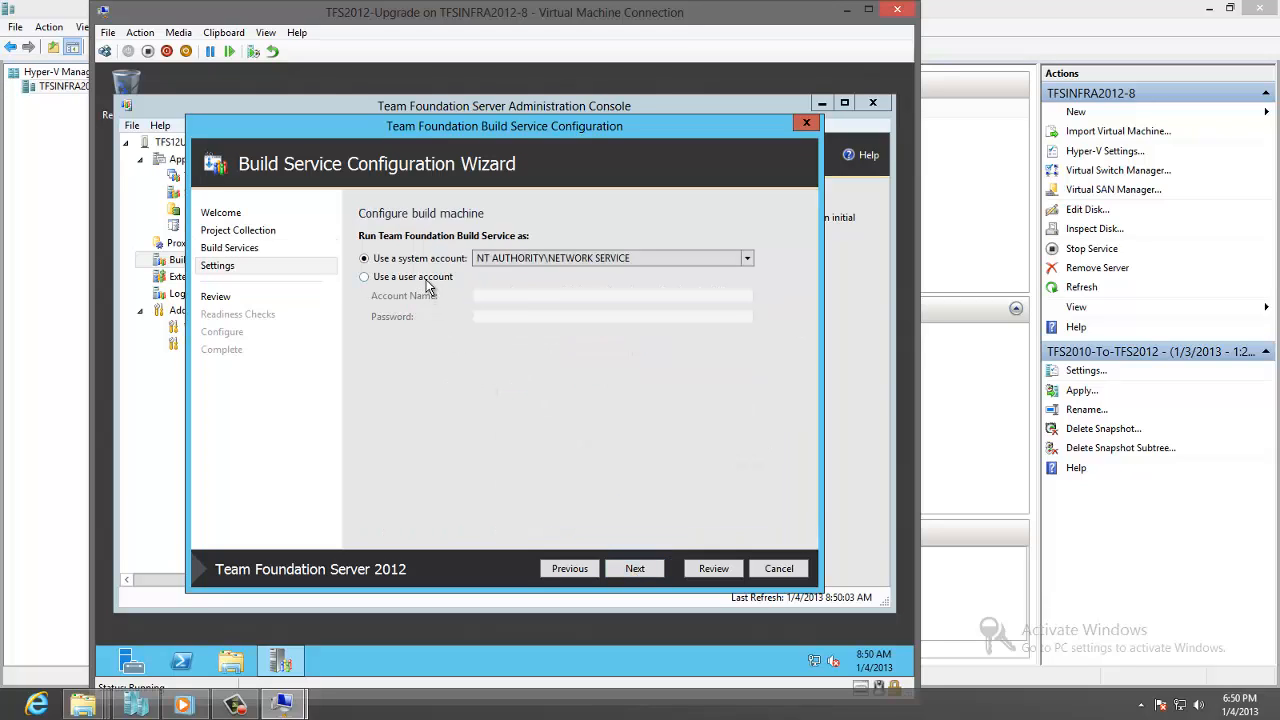
left_click(364, 276)
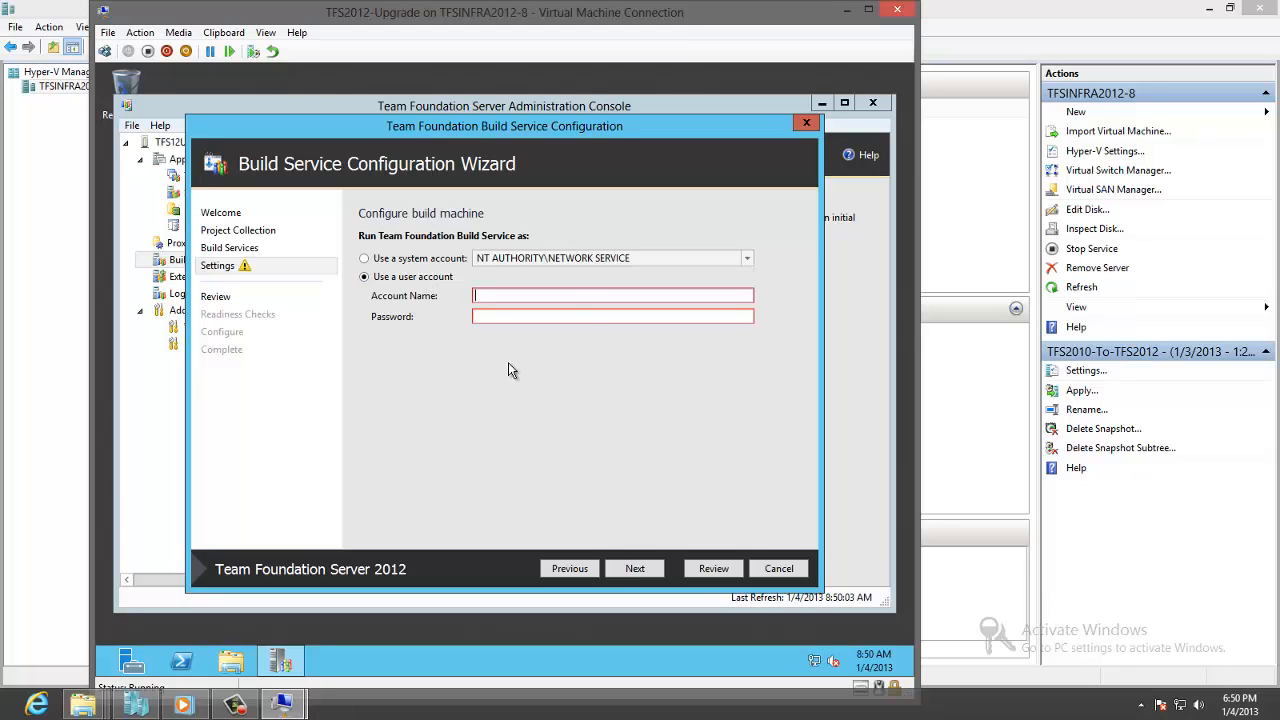
type("dc08")
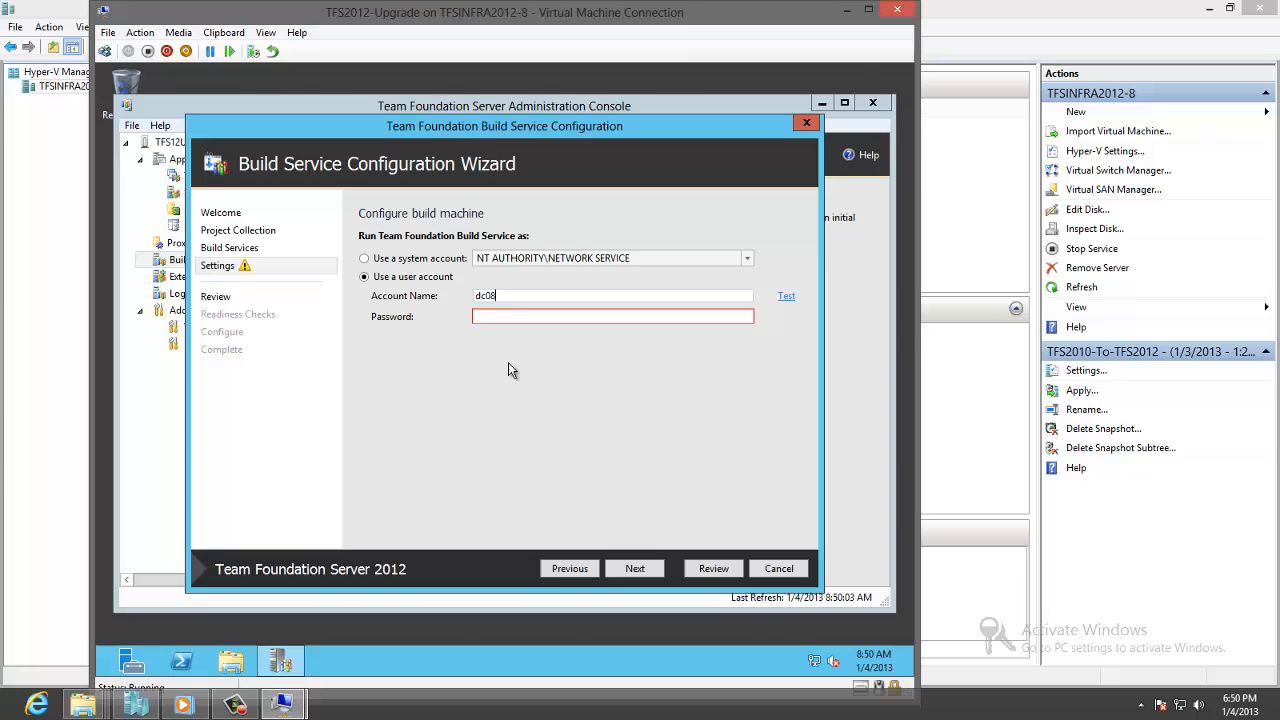
type("\\t")
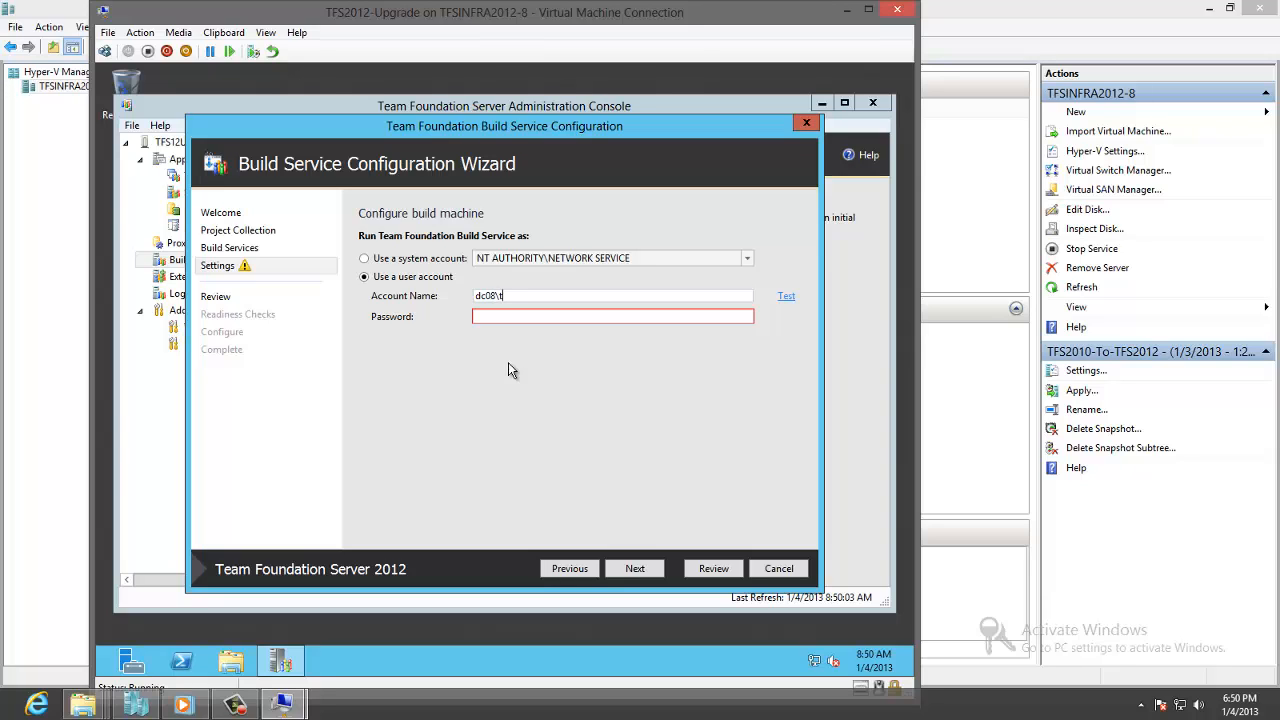
type("fsbuild")
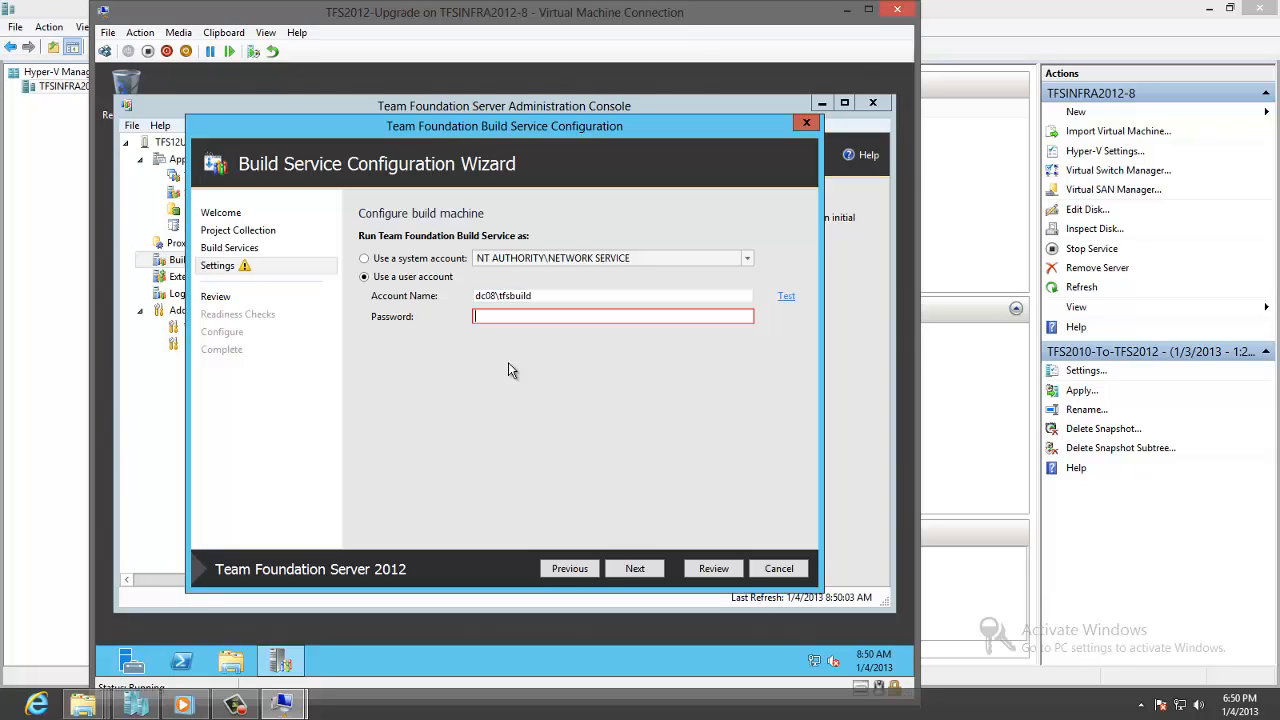
type("••••")
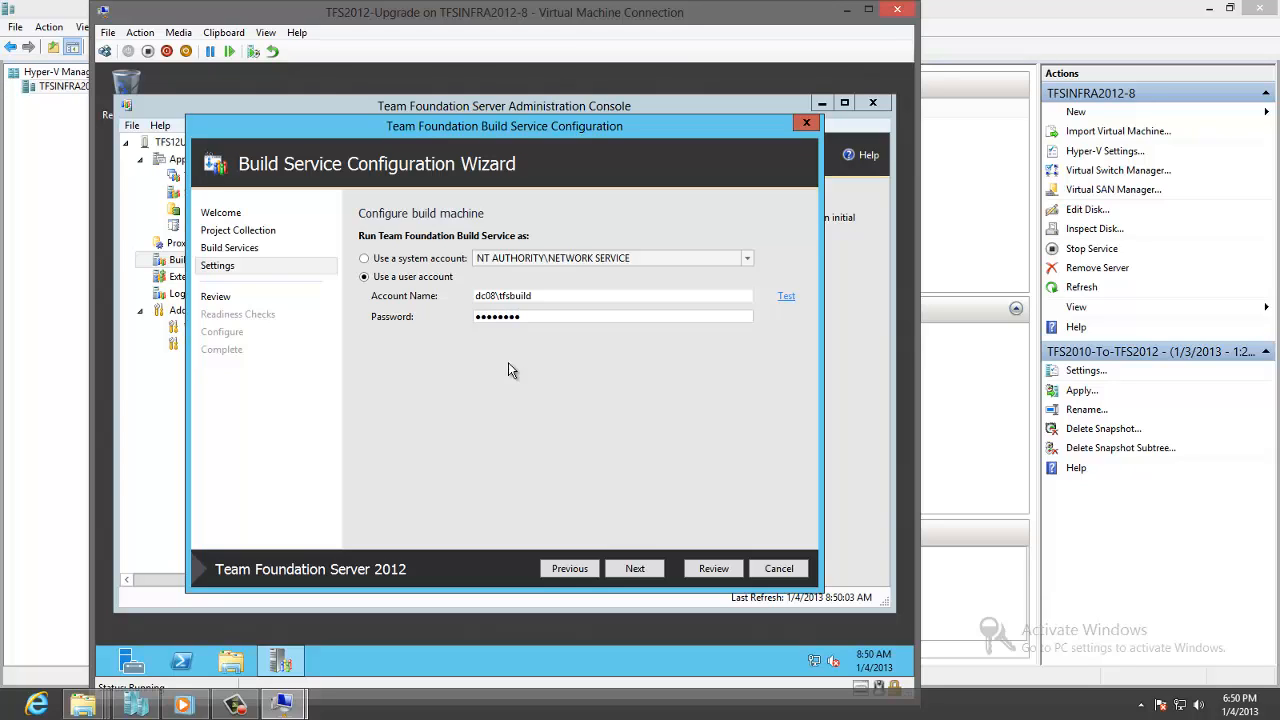
left_click(786, 296)
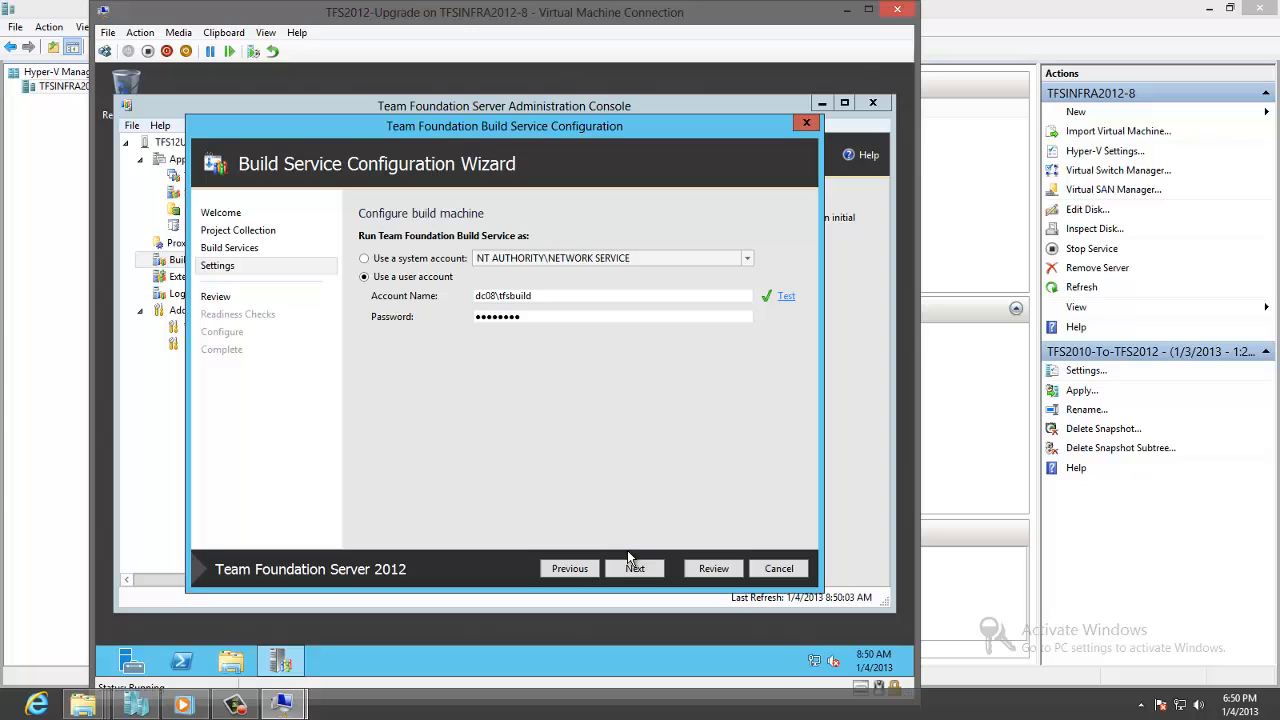
Pass the readiness checks, apply the Build Service configuration and finish the wizard.
left_click(632, 568)
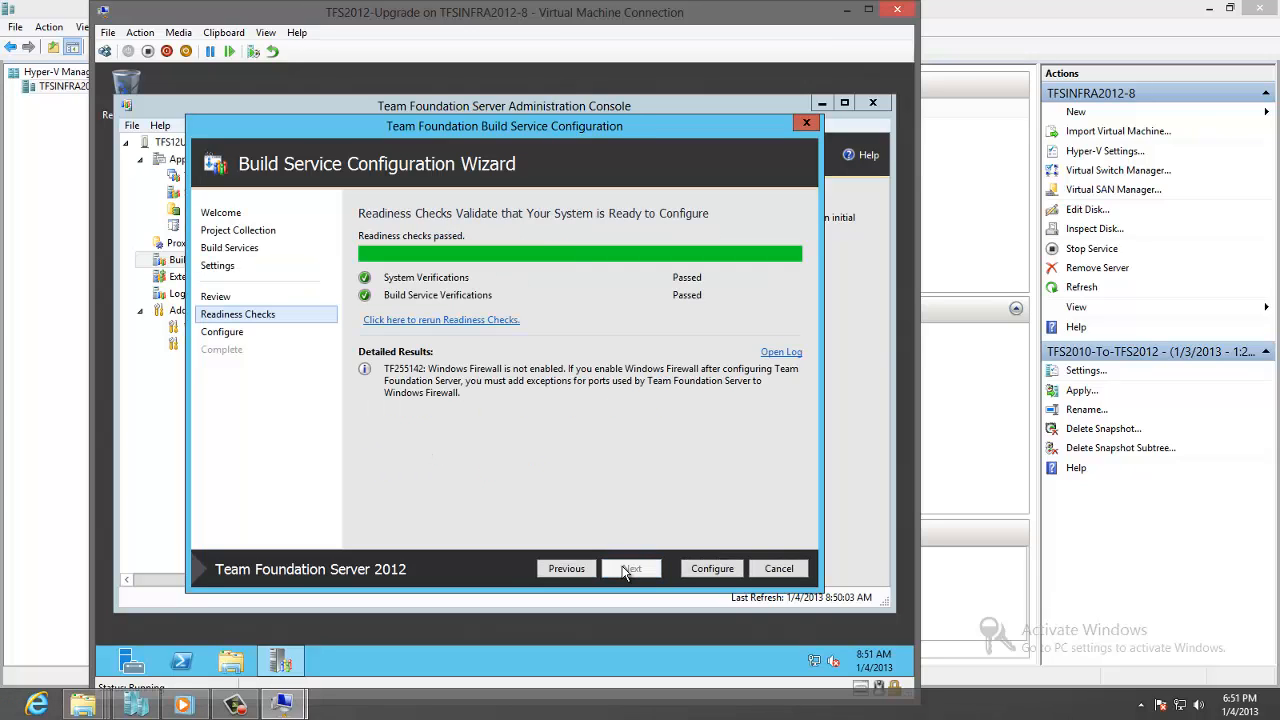
left_click(712, 568)
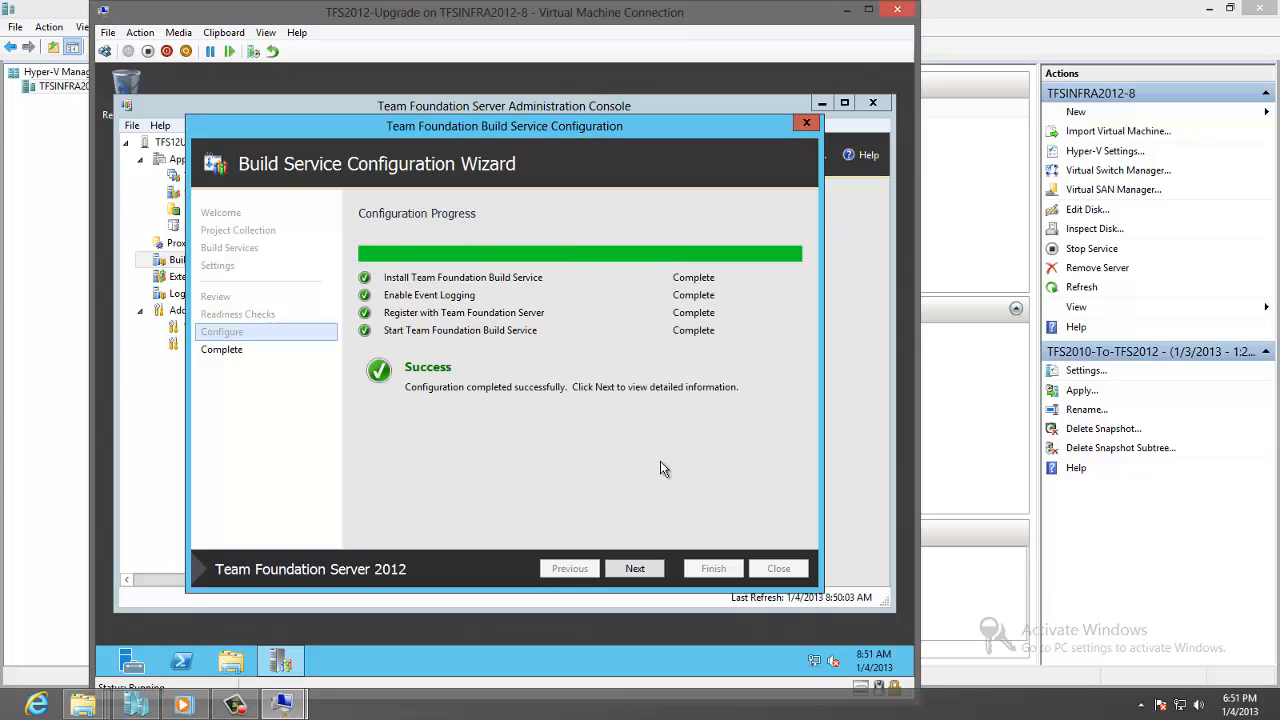
left_click(634, 568)
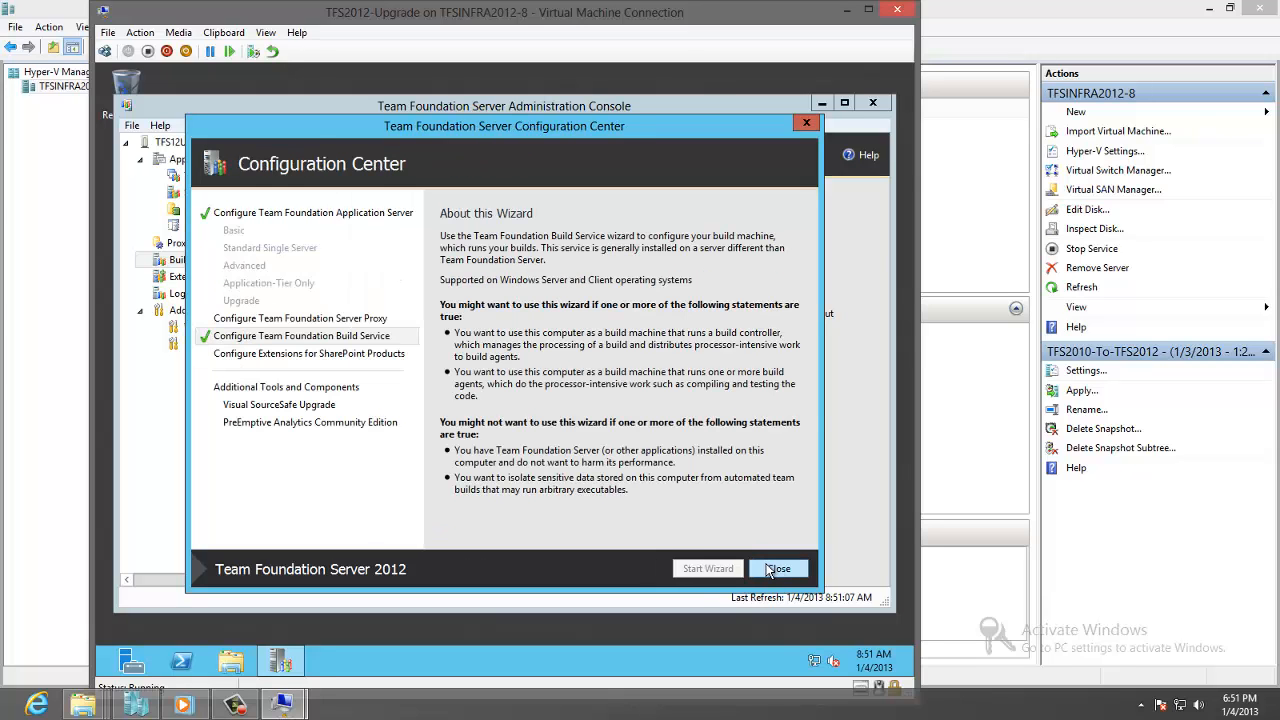
Close the Configuration Center, showing the TFS12UP controller and agent both Ready.
left_click(778, 568)
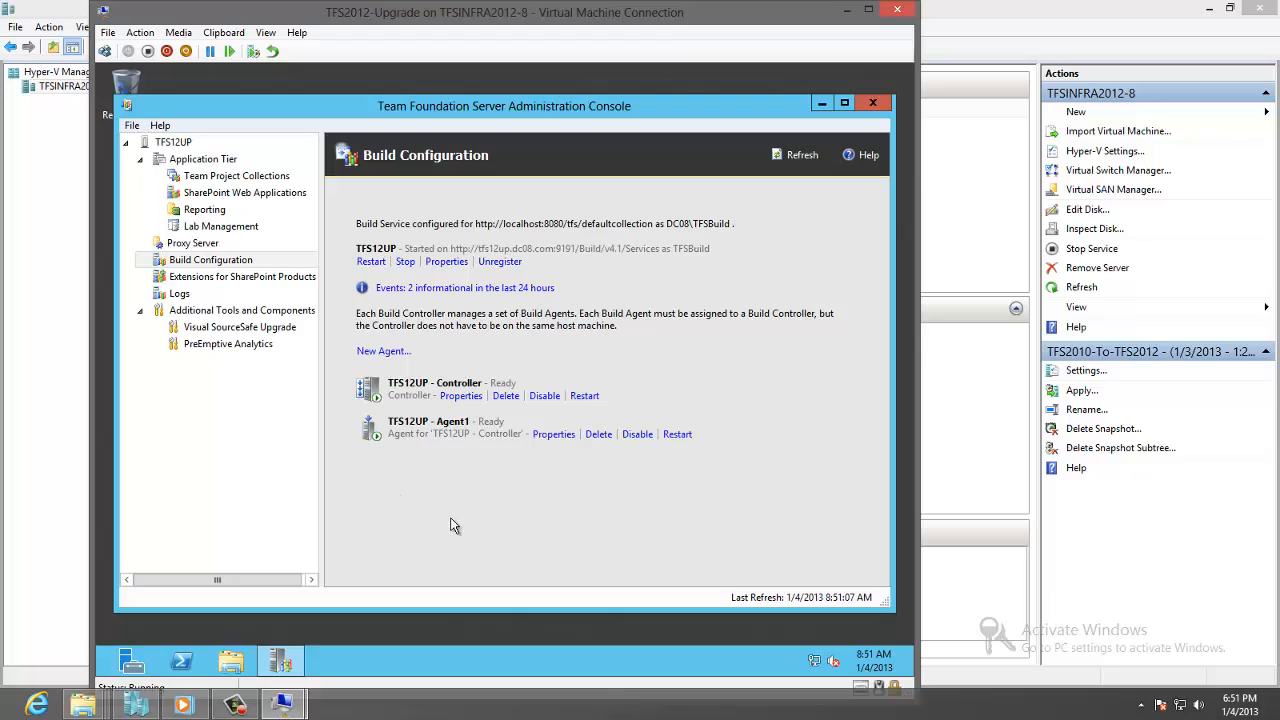
mouse_move(396, 420)
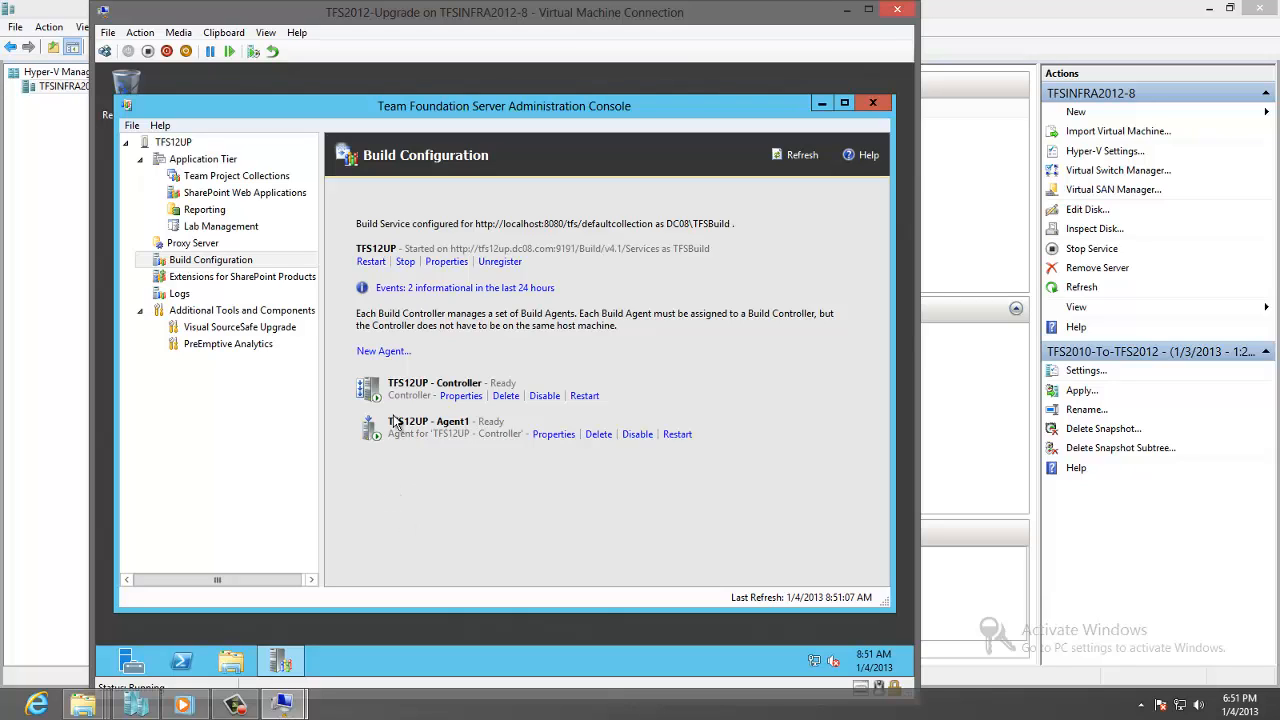